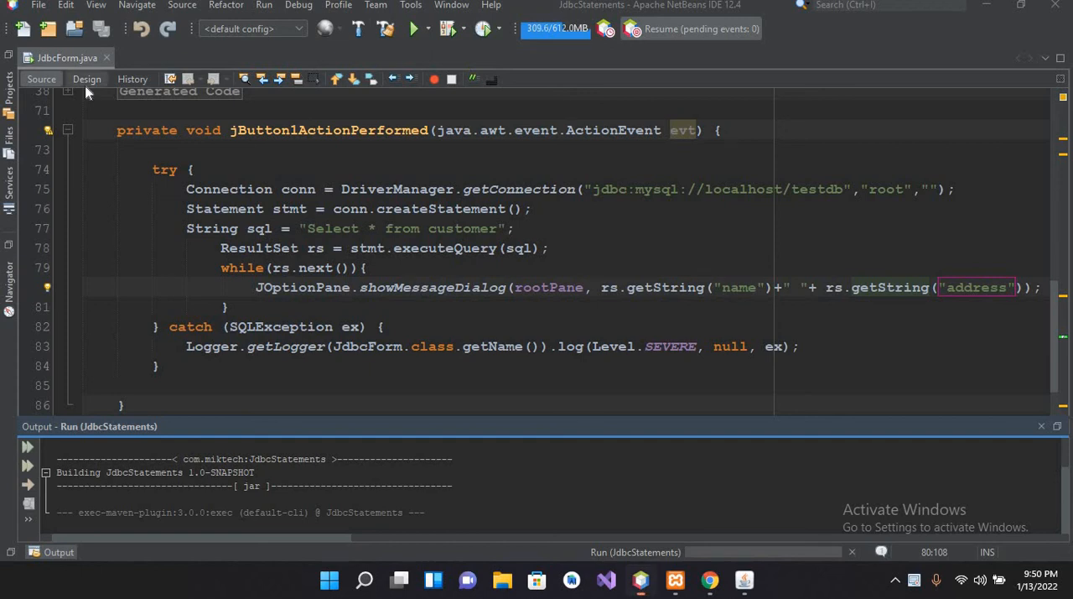
Step: Remove the SELECT query and result-loop lines from the Execute Statement button handler
click(87, 77)
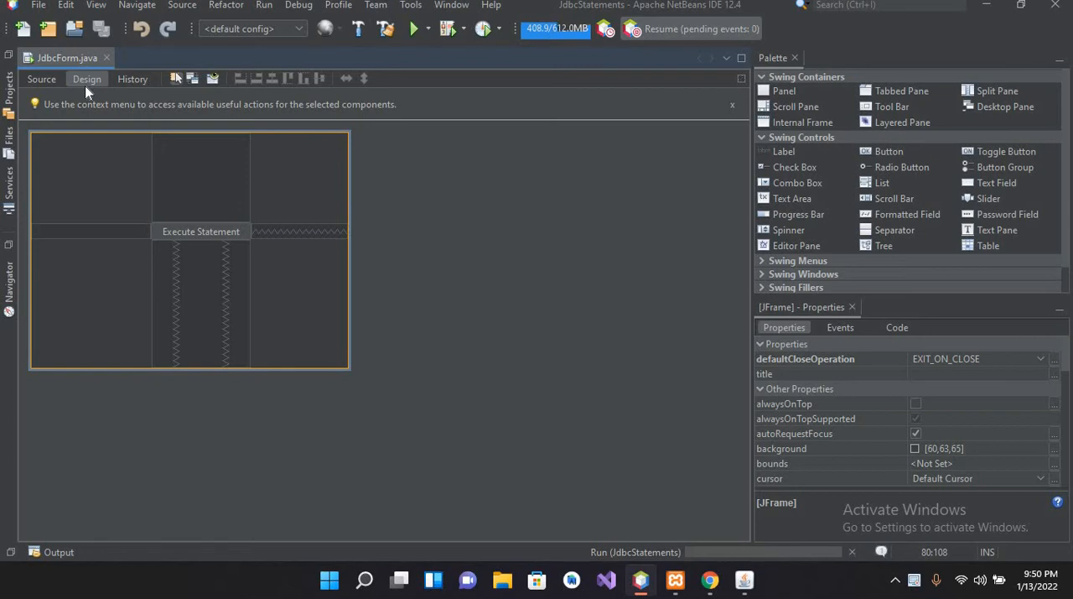
mouse_move(158, 235)
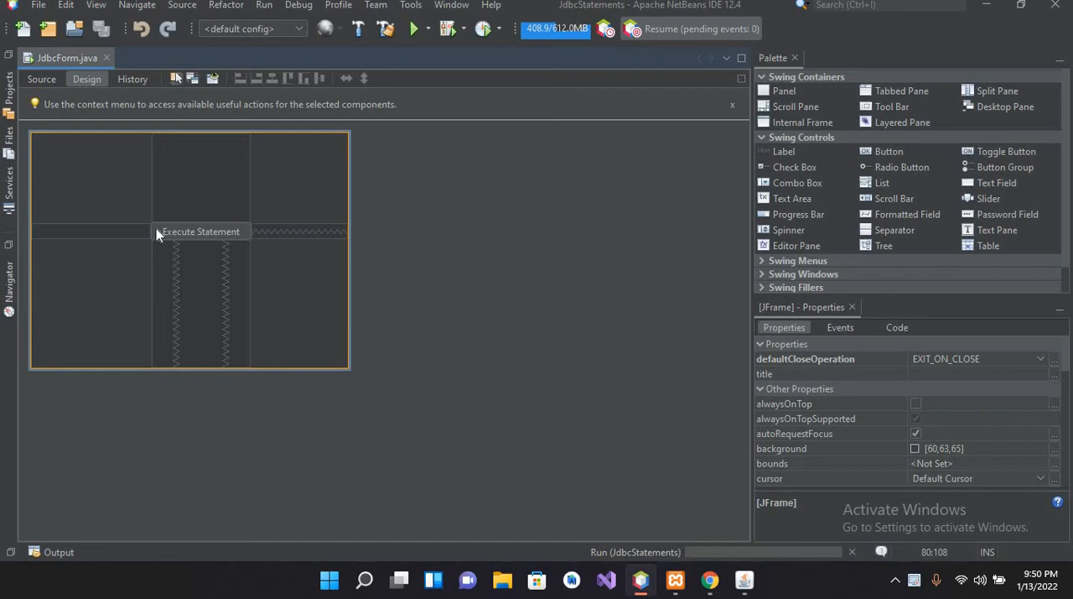
click(201, 232)
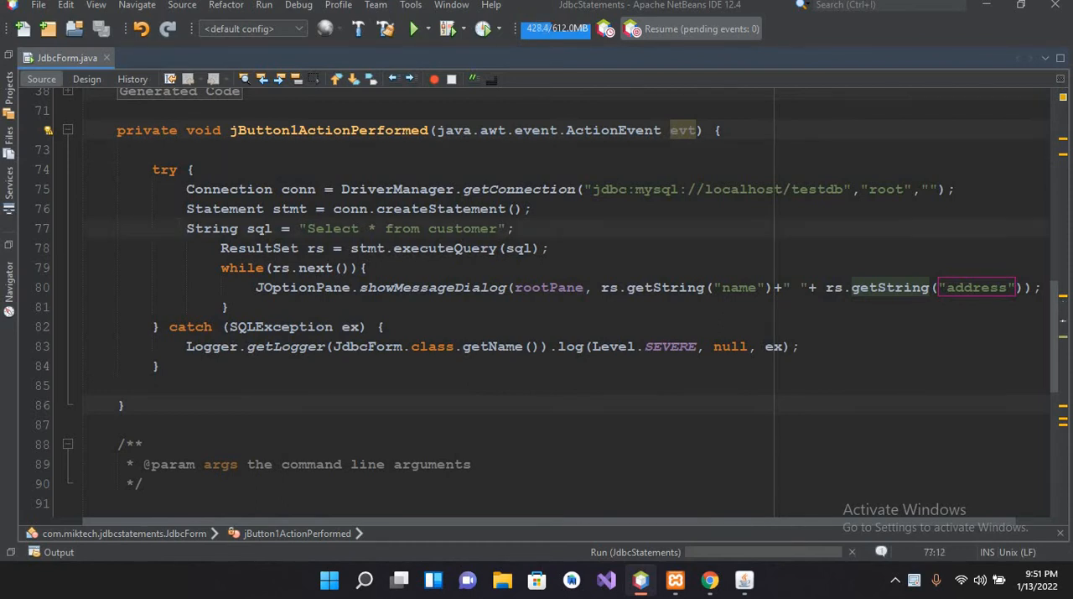
drag(187, 229, 227, 307)
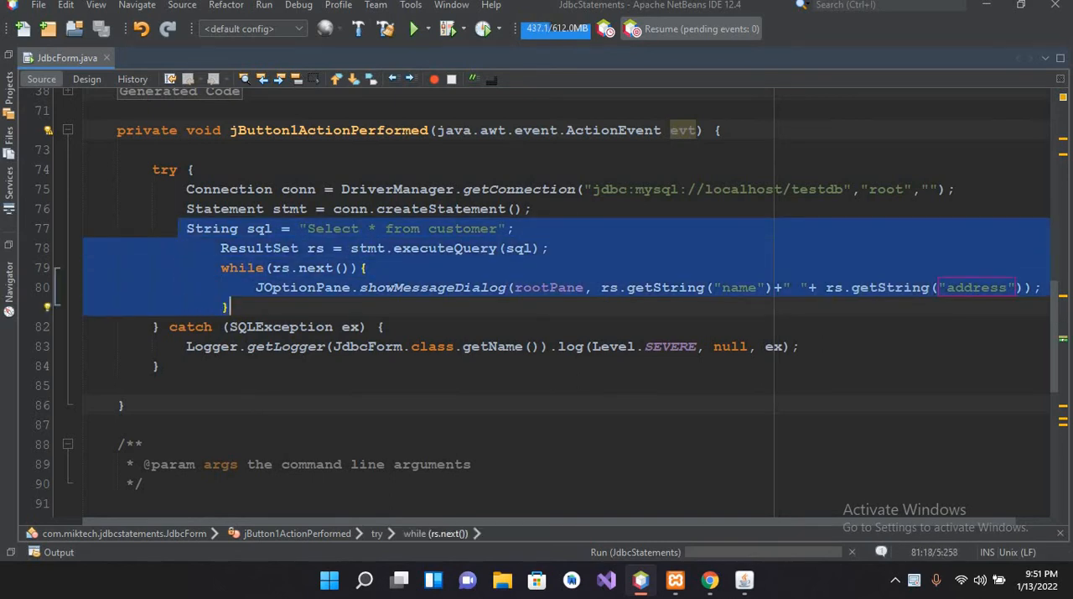
key(Delete)
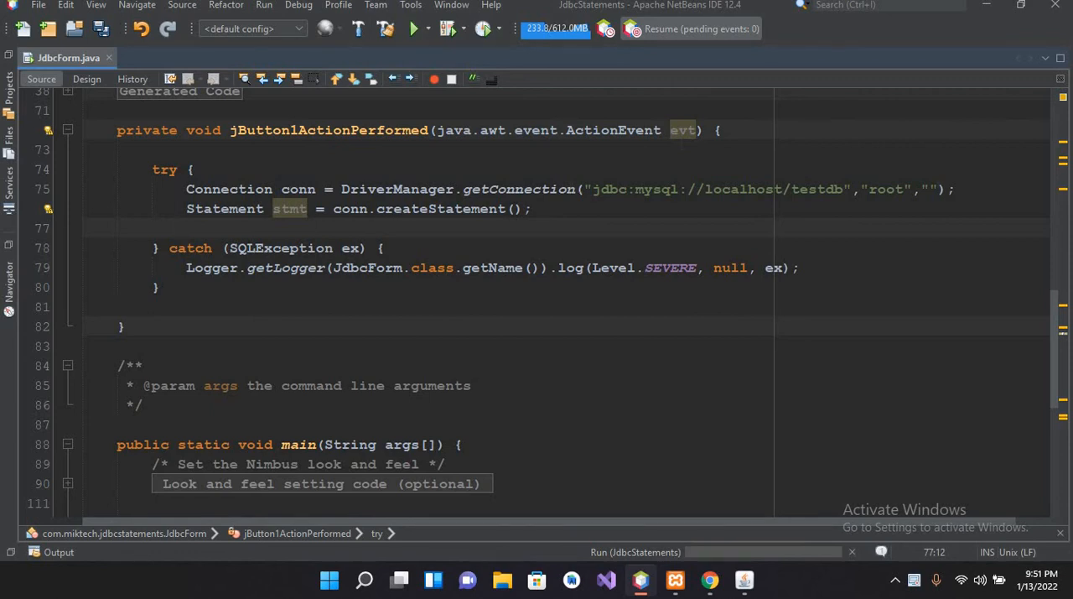
click(178, 228)
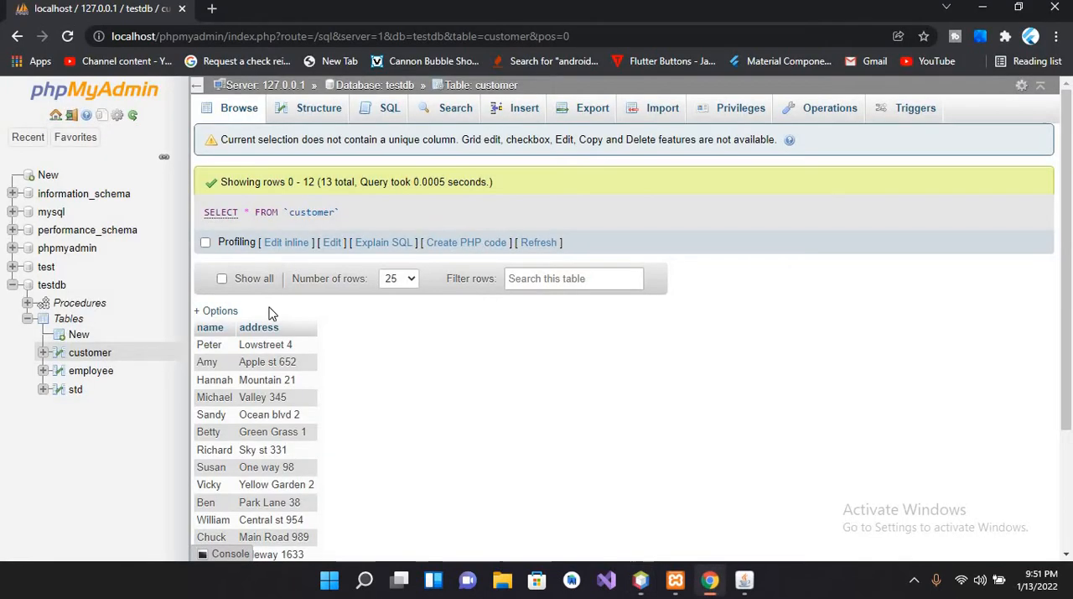
mouse_move(210, 327)
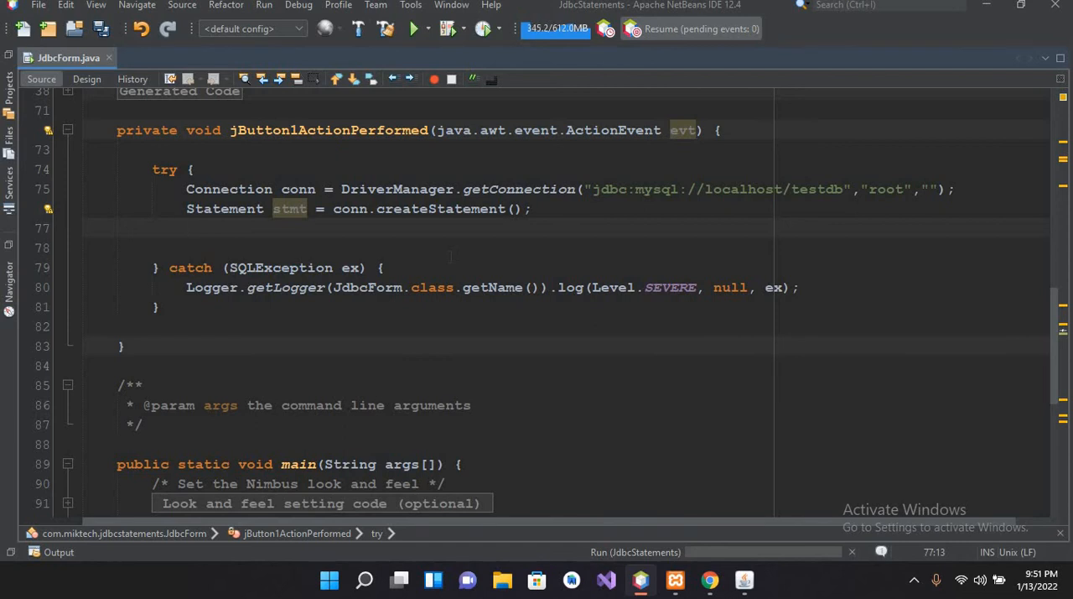
Step: Begin the sql string: "Update customer set address = 'Peshawar'"
text(String sql)
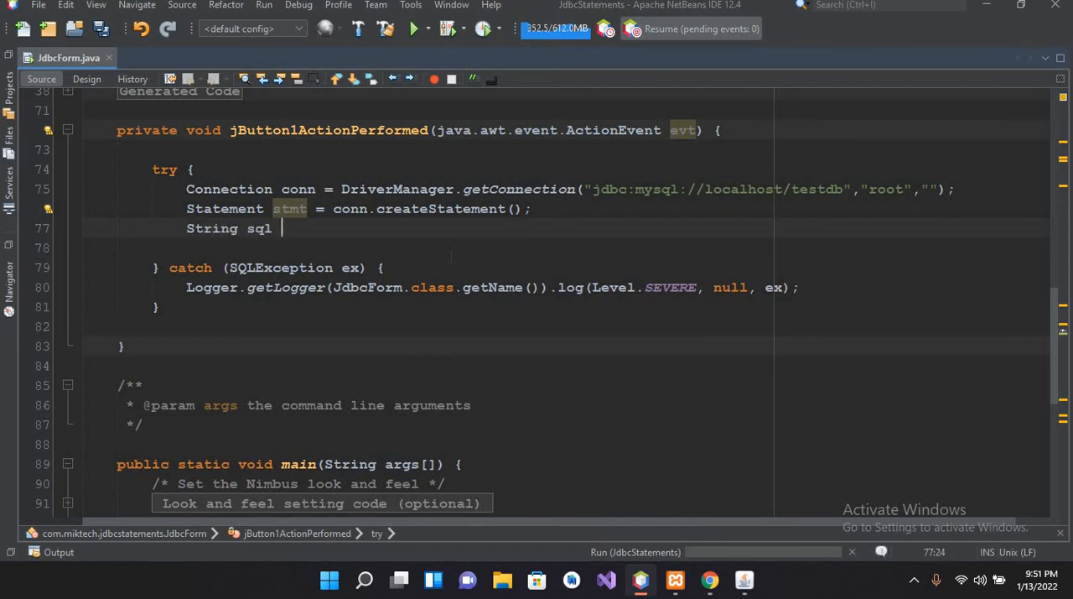
text(= "U)
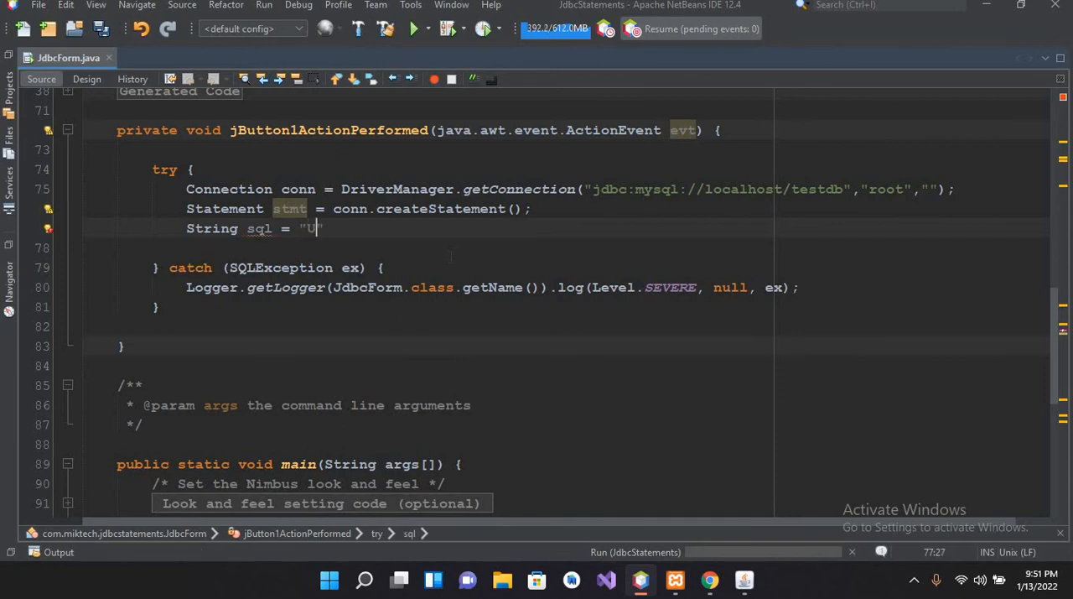
text(Update)
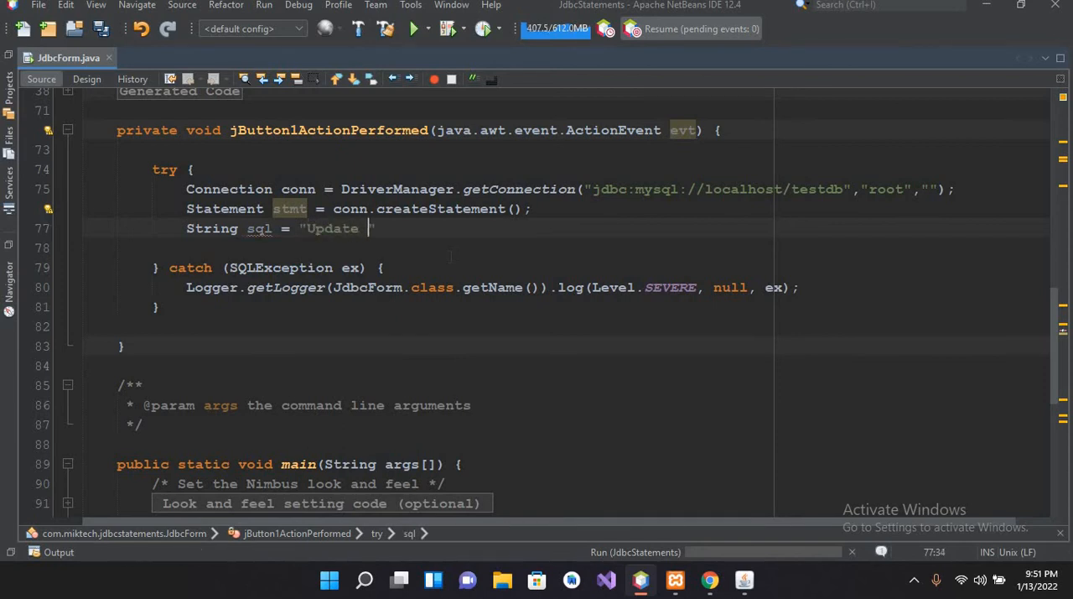
text(customer)
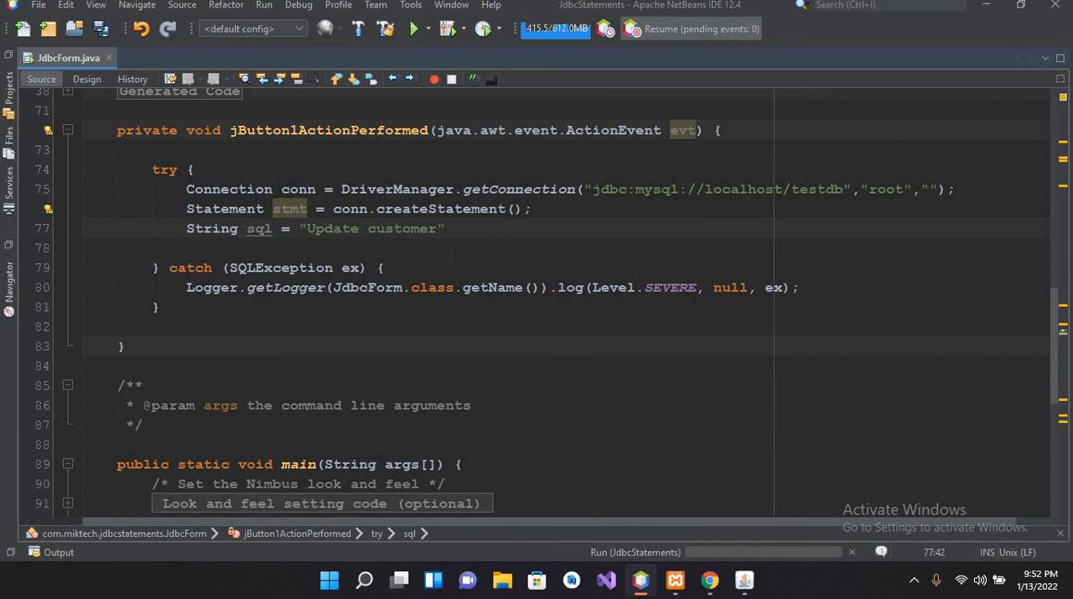
text(set a)
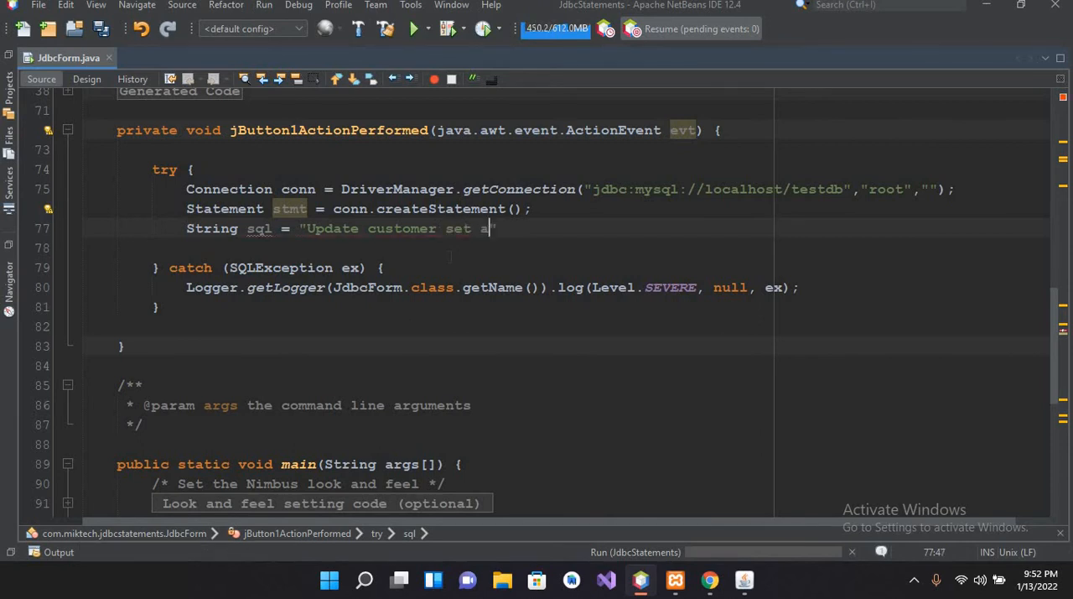
text(ddress)
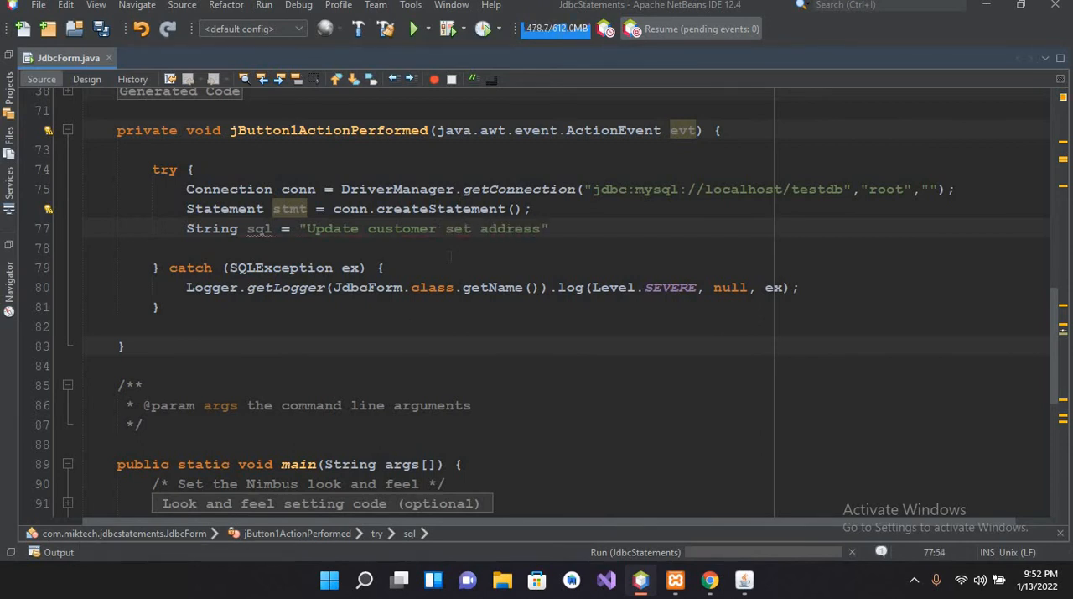
text(=)
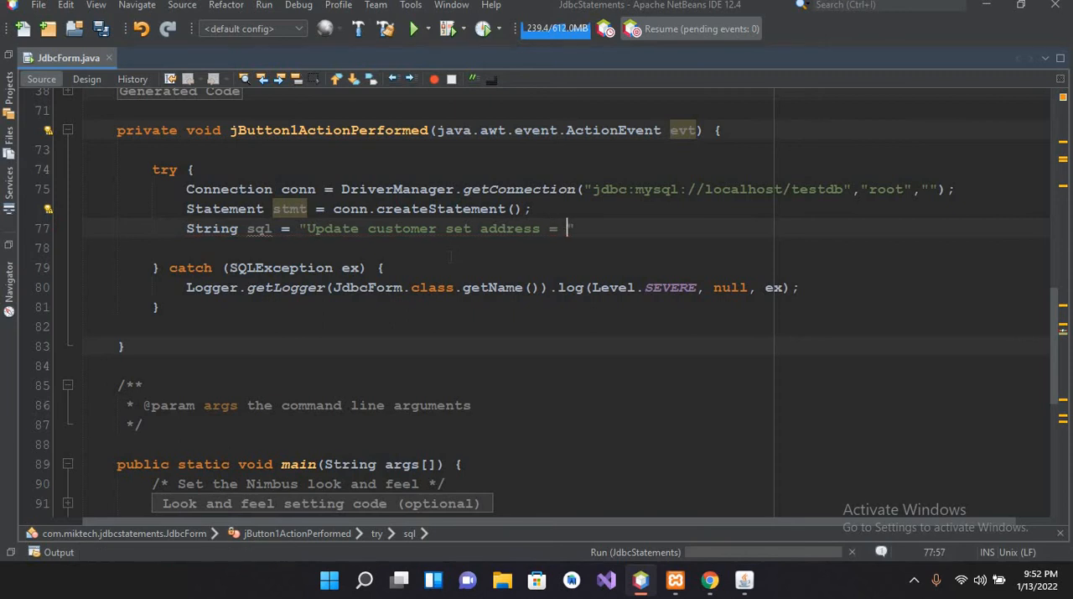
text('')
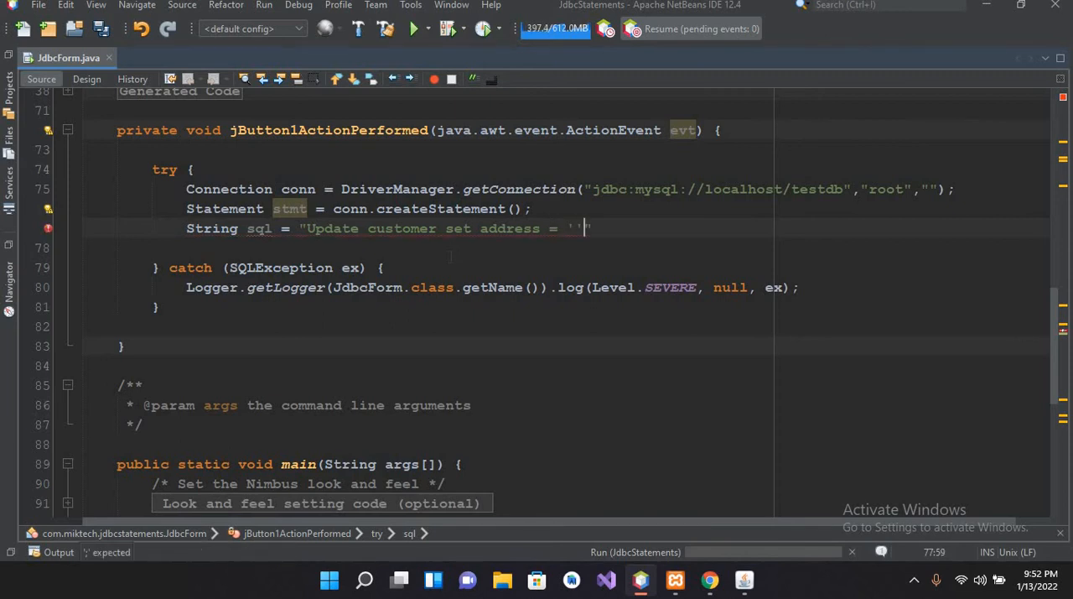
text(P)
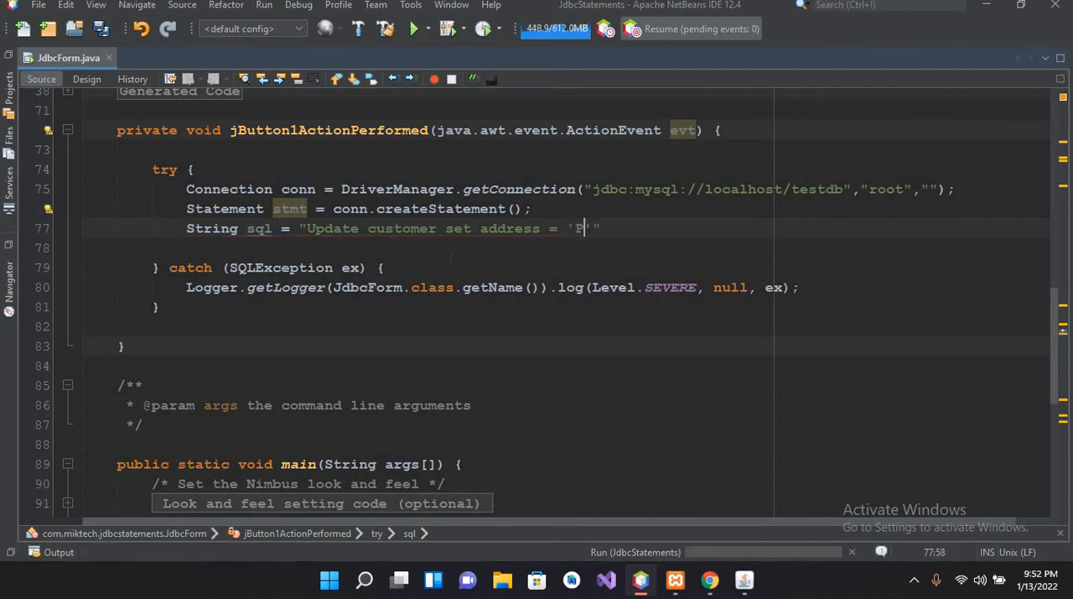
text(eshawar)
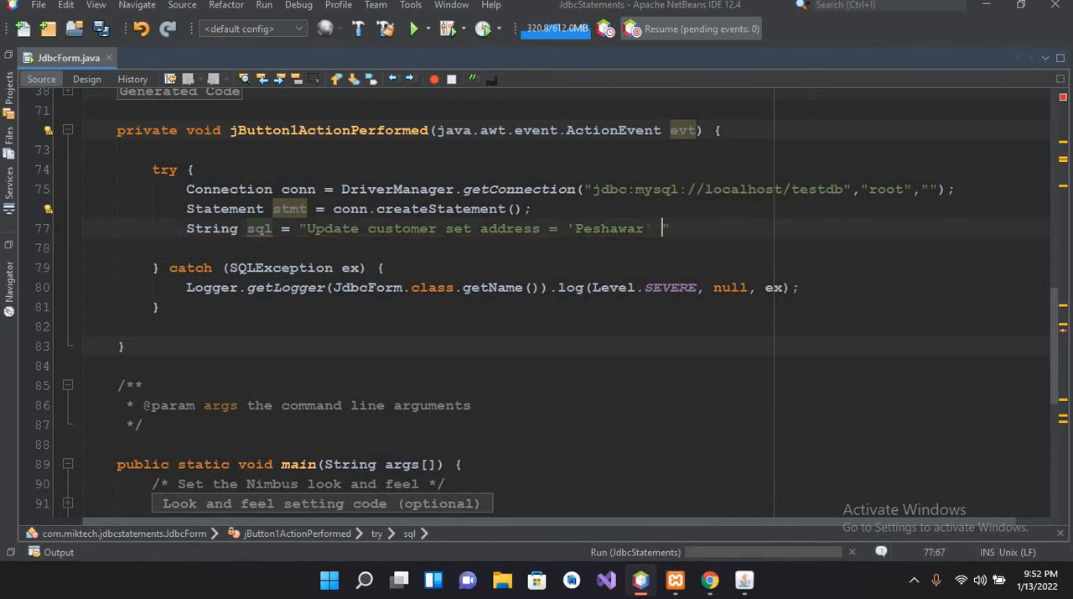
Step: Finish the sql string with "Where name = 'Amy'";
text(Where)
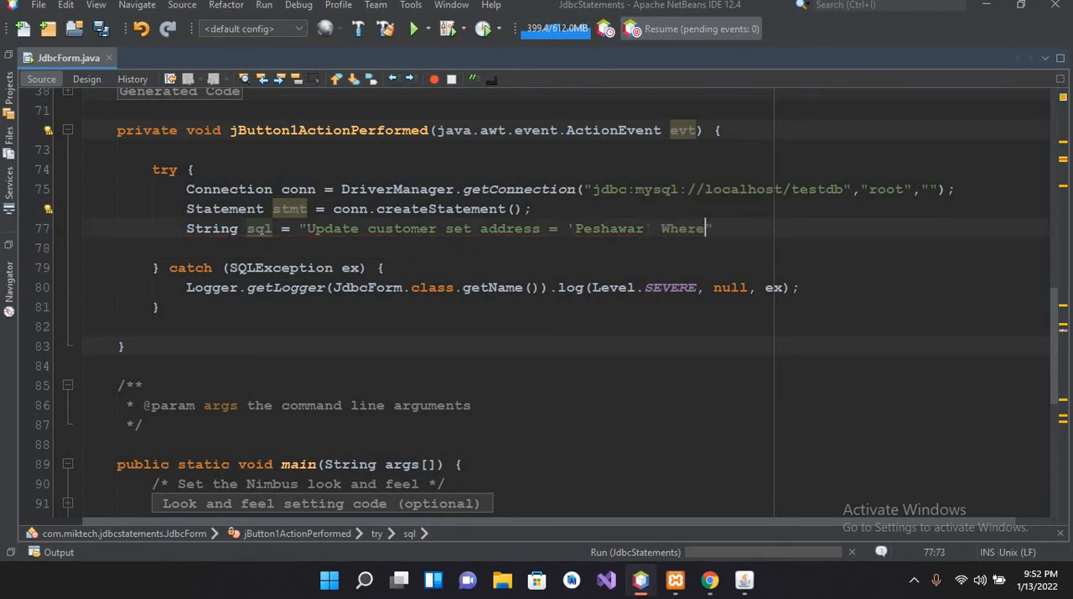
text(name)
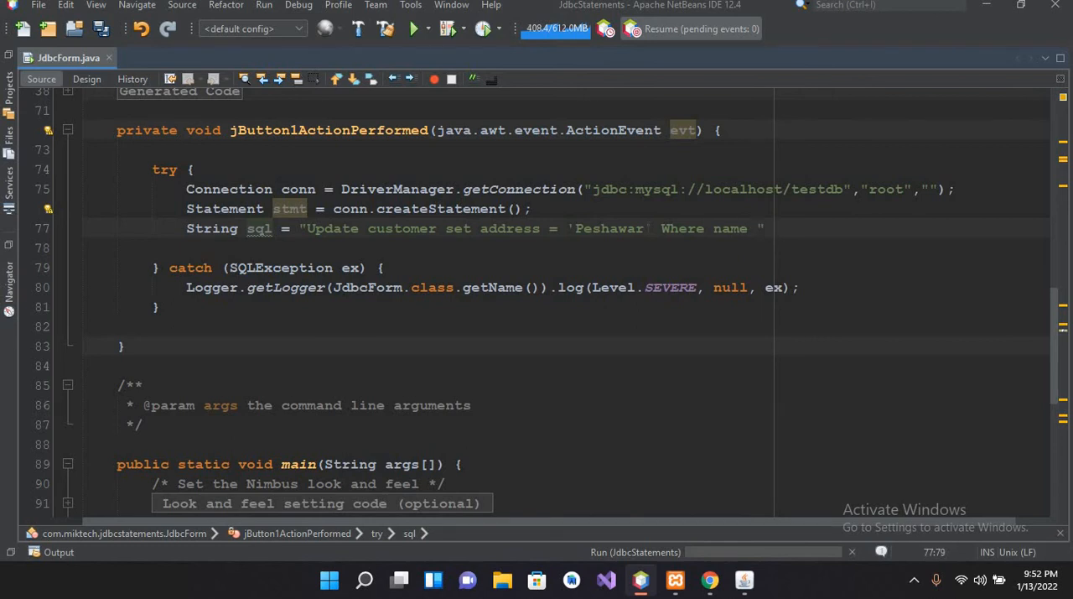
text(= '')
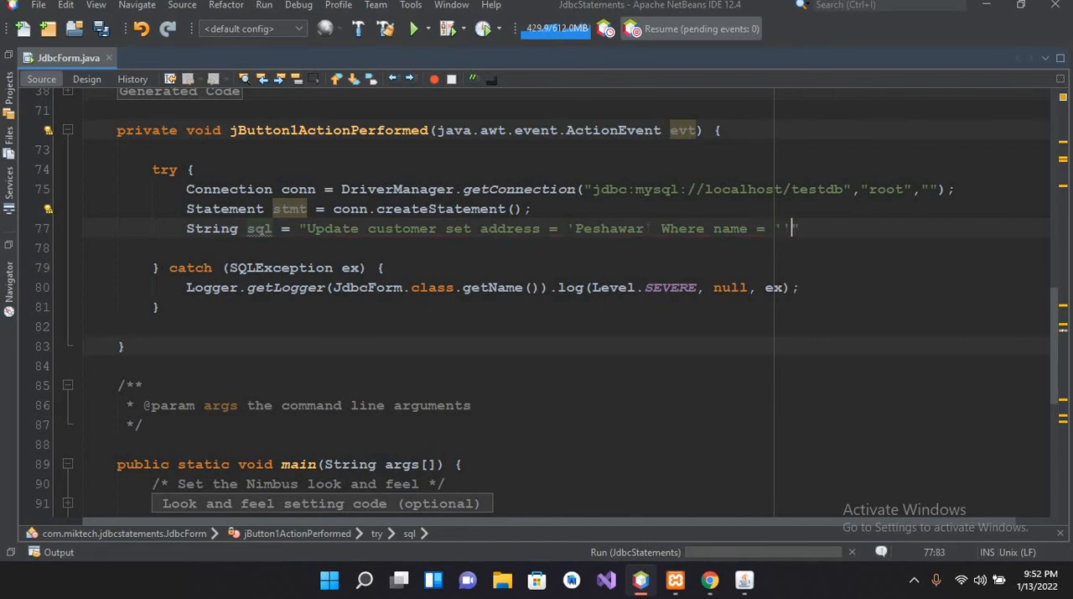
text(Am)
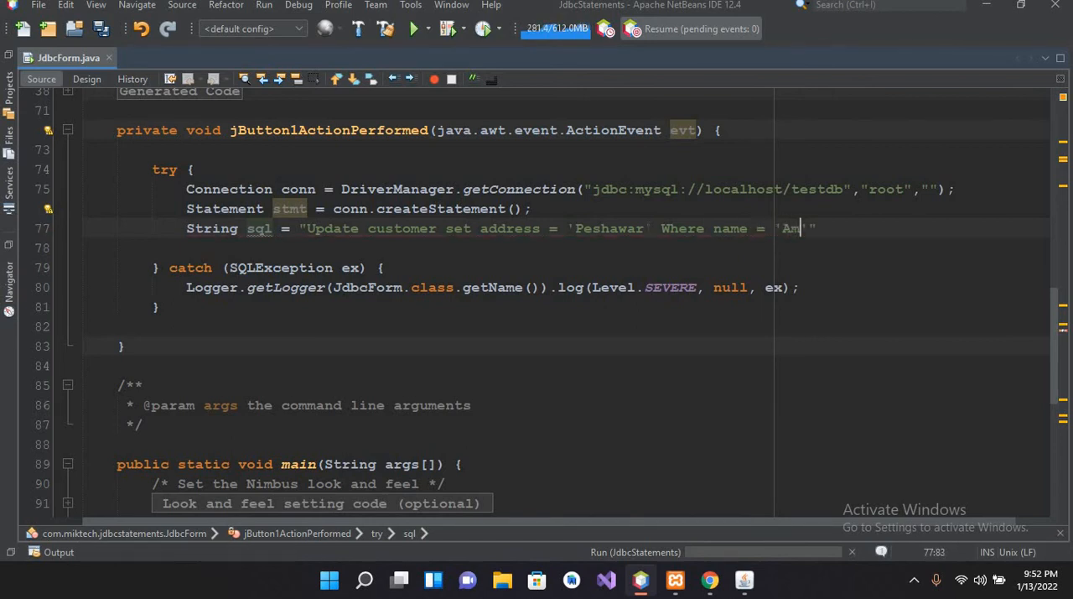
text(y'";)
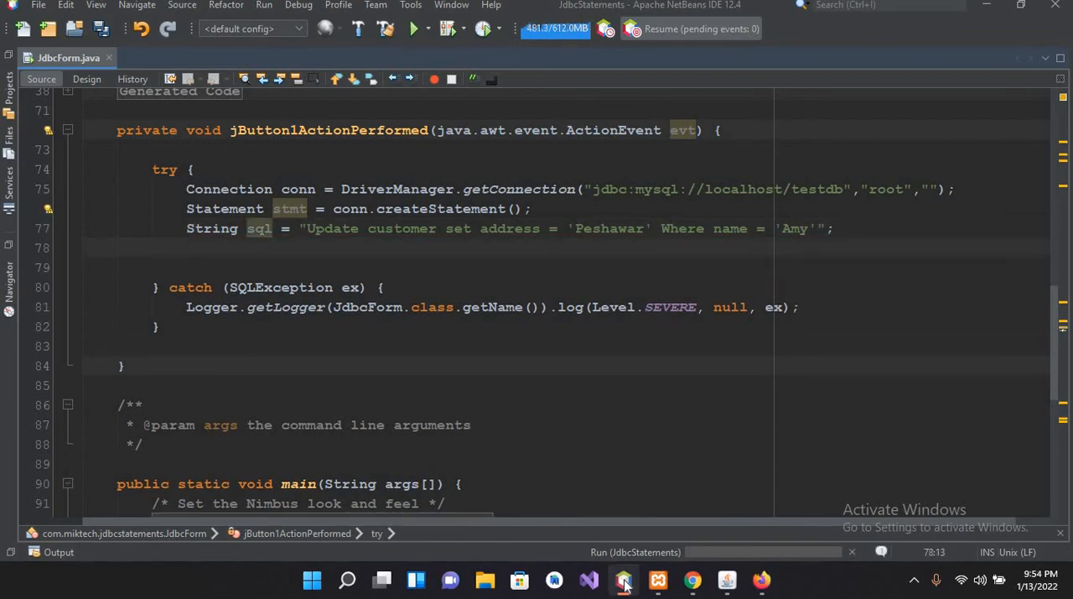
Step: Add stmt.executeUpdate(sql); below the sql line
text(stm)
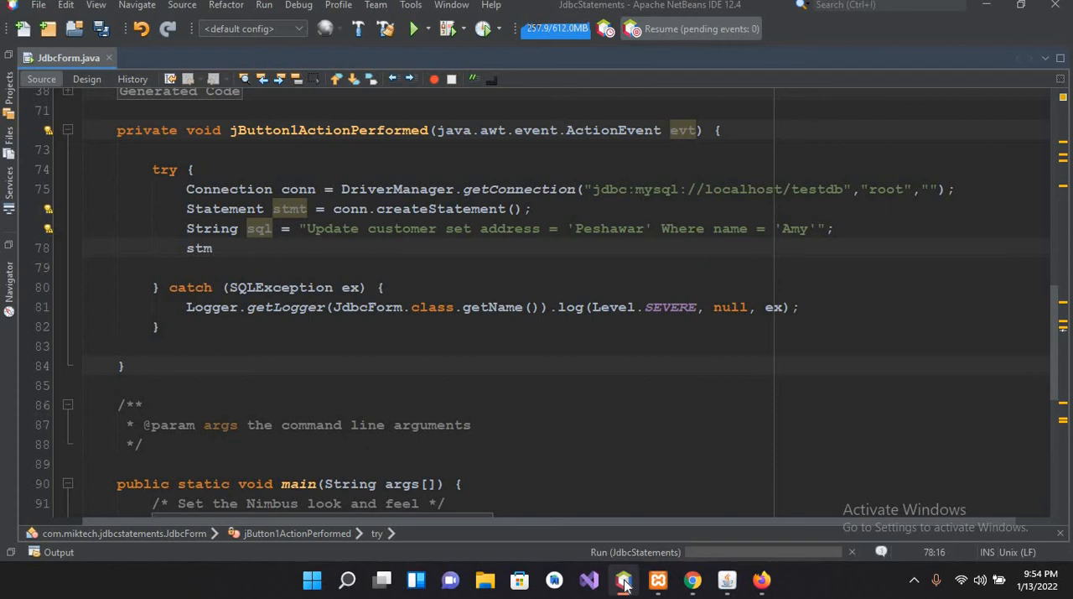
text(.executeUpdate(sql)
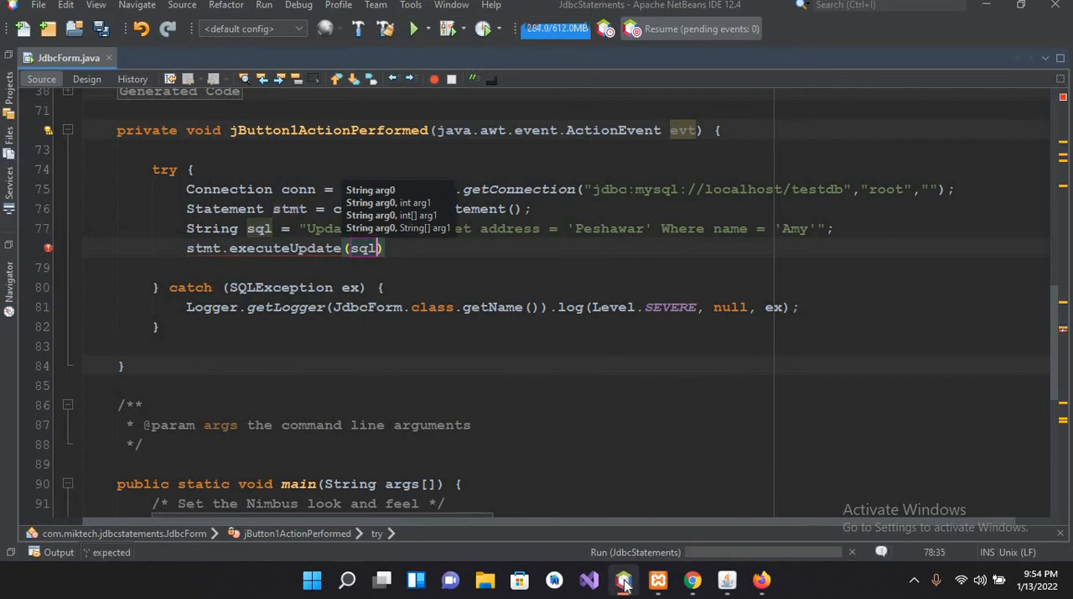
text(;)
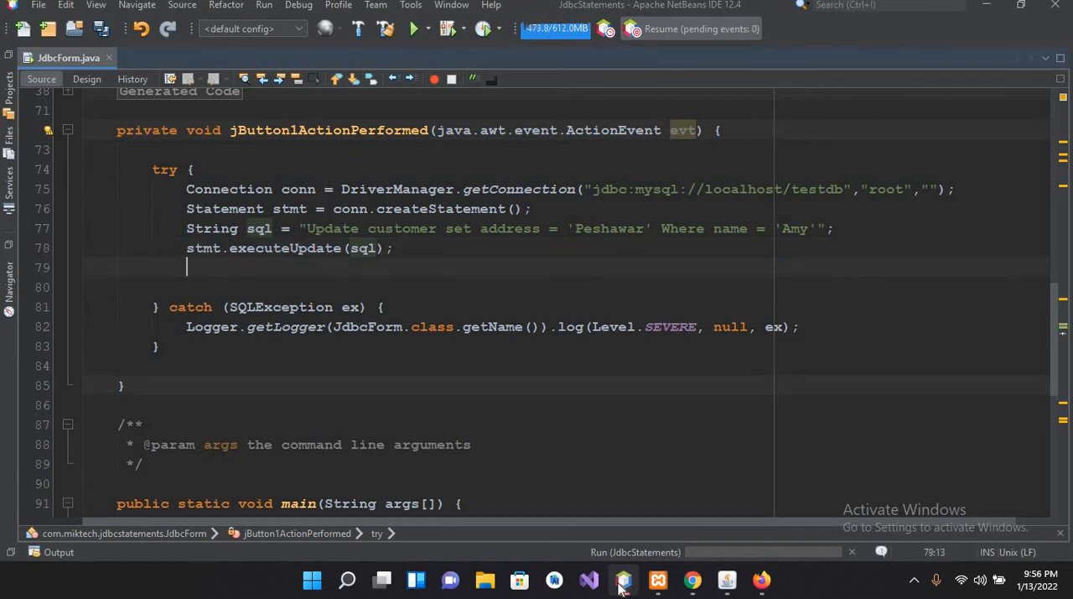
Step: Add JOptionPane.showMessageDialog(rootPane, "Success"); and save all files
text(j)
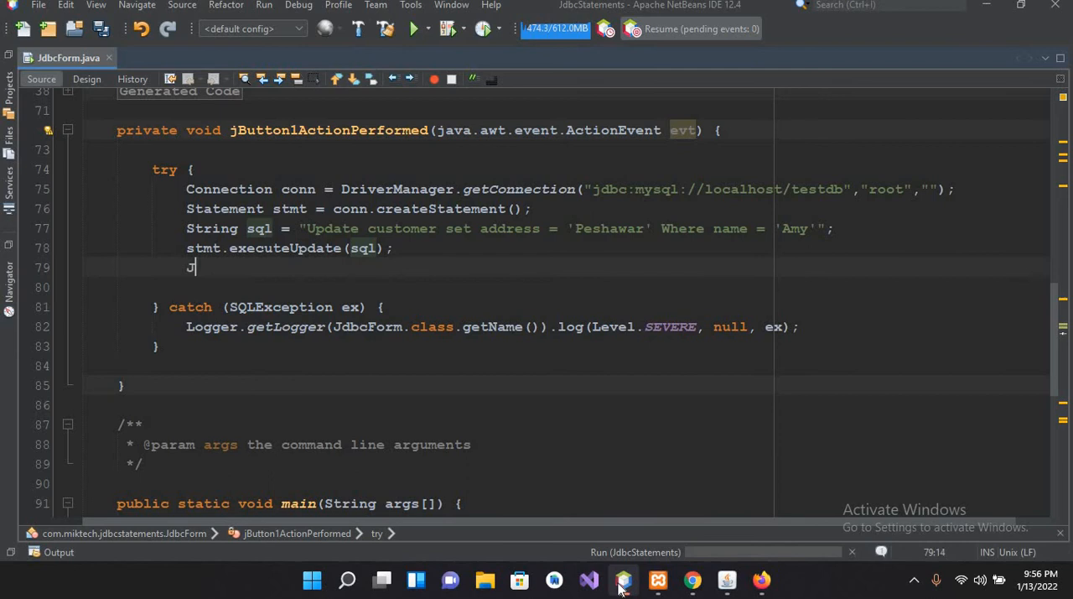
text(OptionPane)
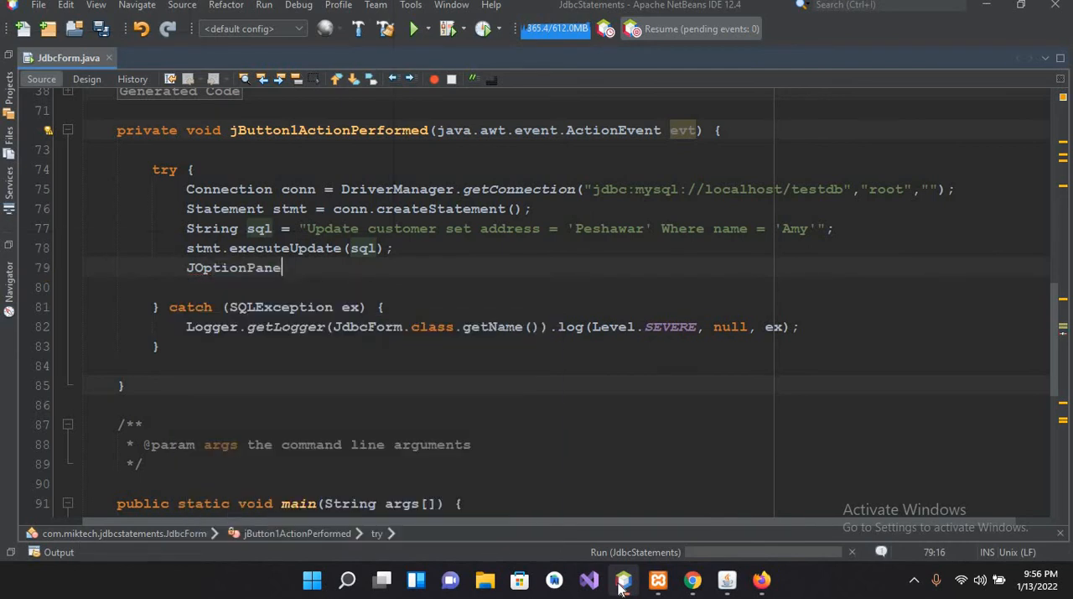
text(.showMessageDialog(rootPane, );)
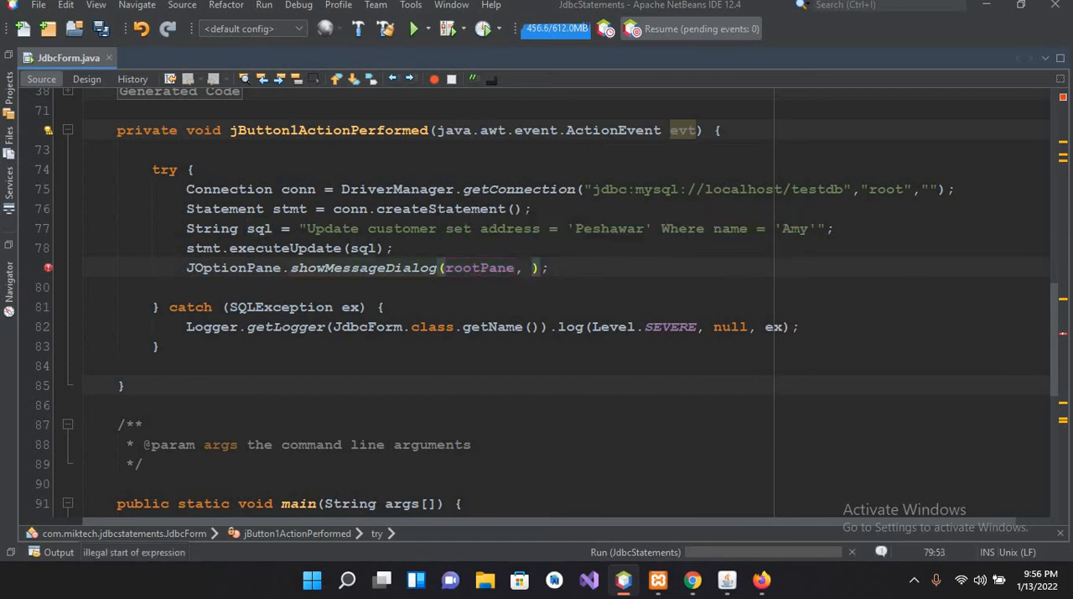
text("Success)
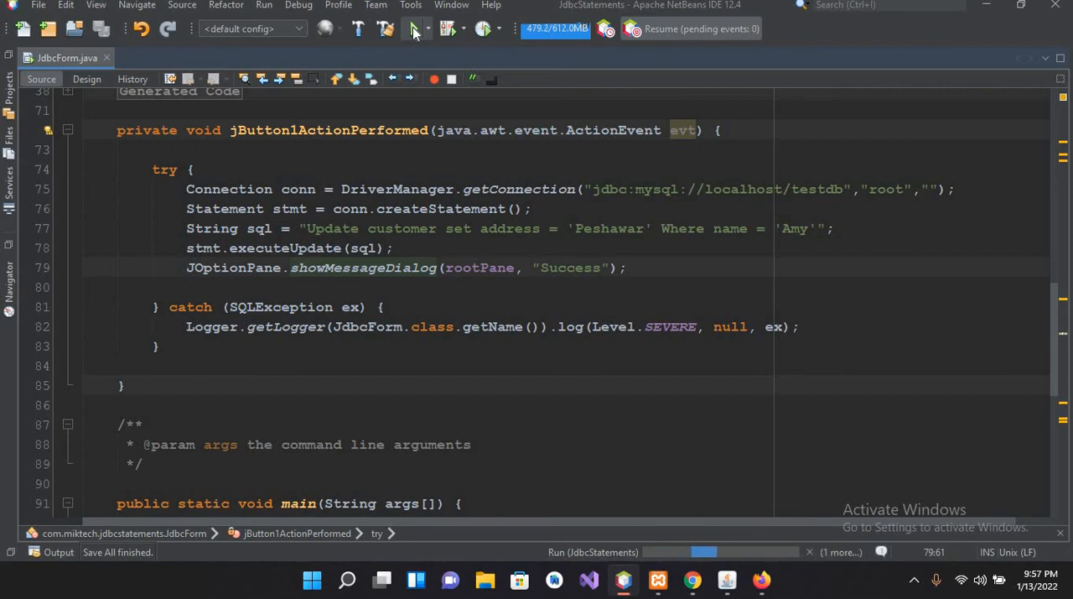
Step: Run the project, execute the update from the form, and dismiss the Success message
click(413, 28)
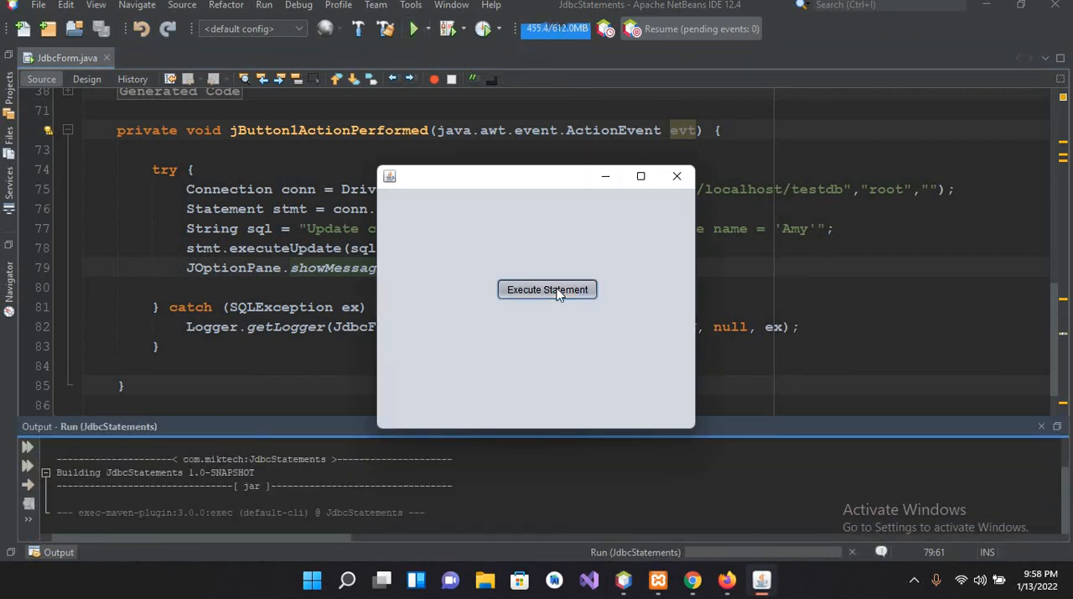
click(547, 288)
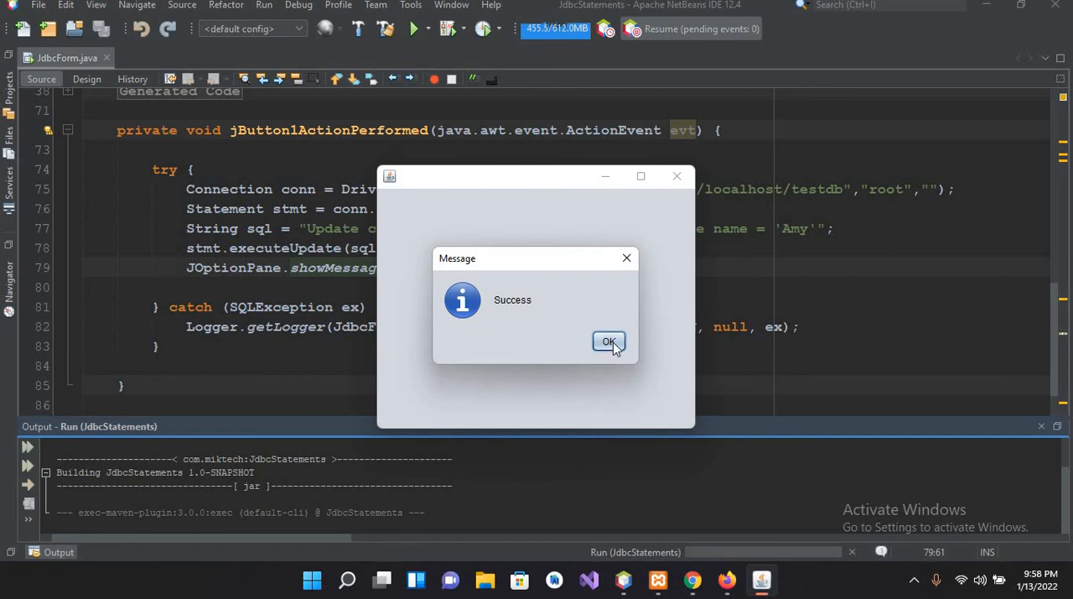
click(691, 580)
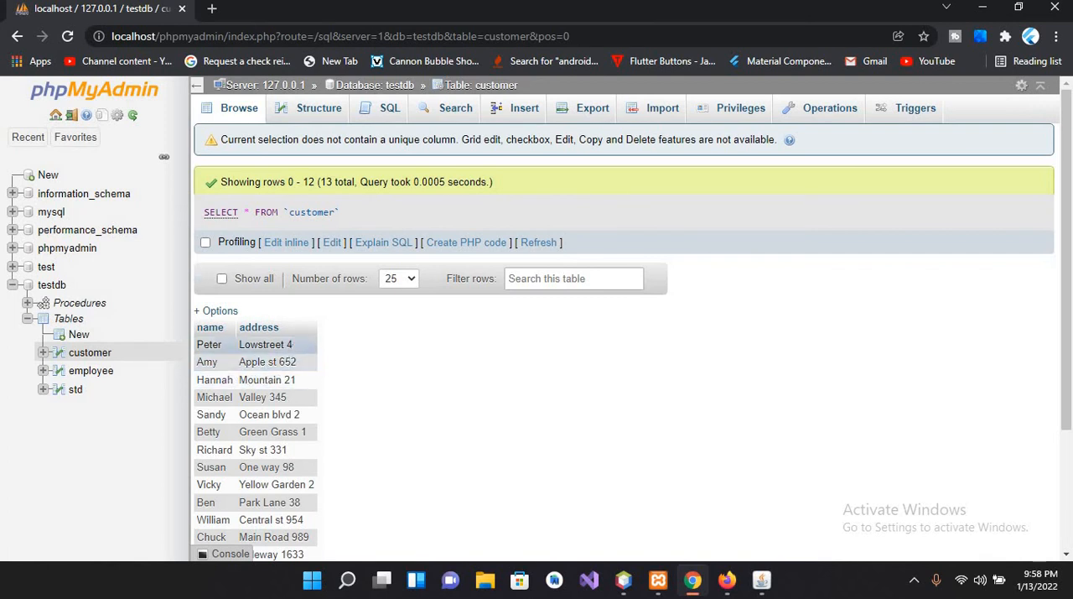
Step: Reload the phpMyAdmin customer table page to check Amy's address
click(67, 37)
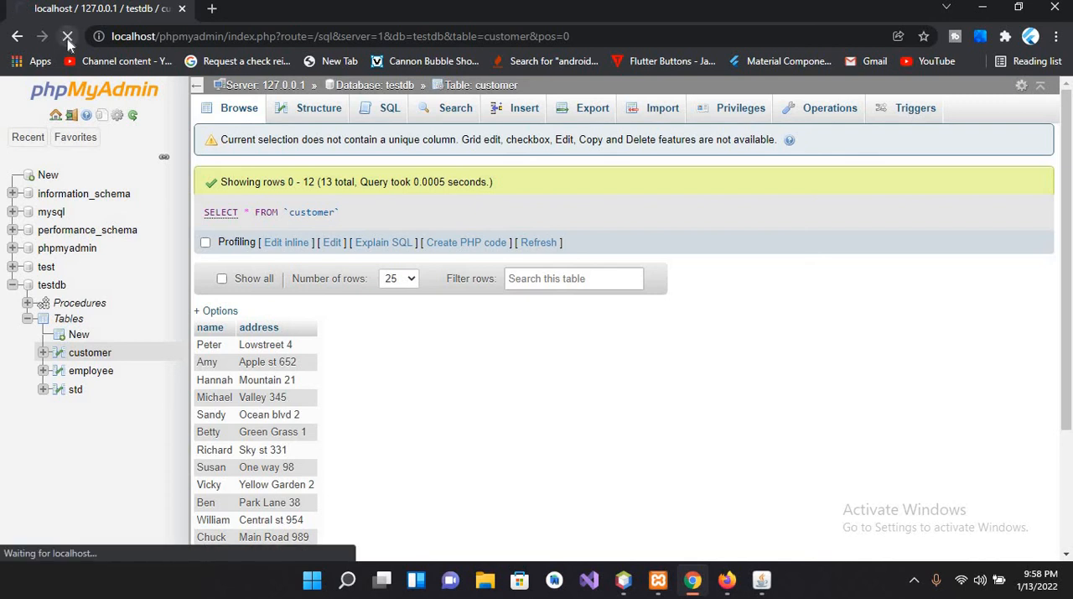